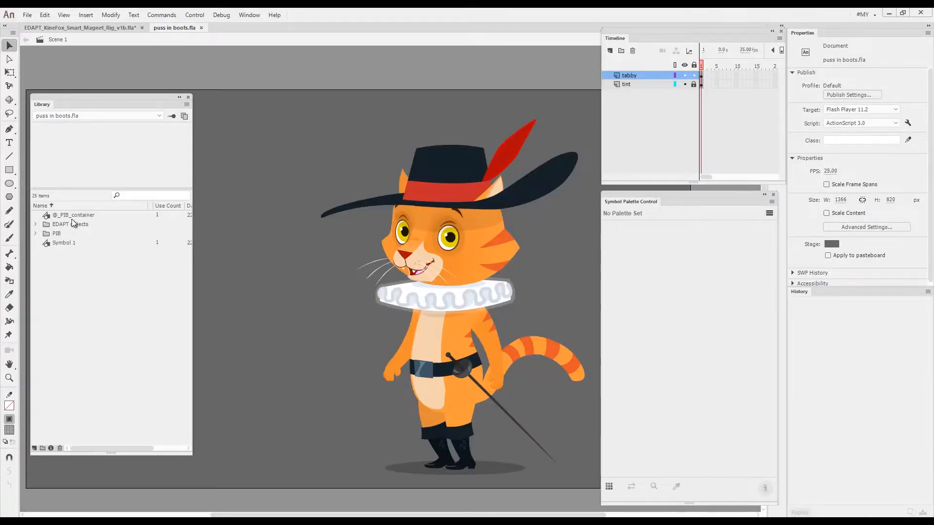
left_click(74, 215)
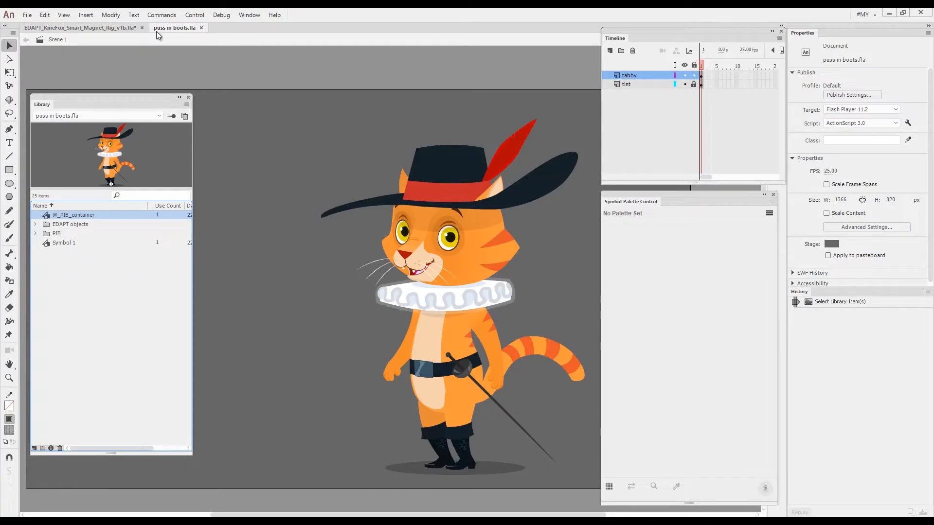
left_click(161, 15)
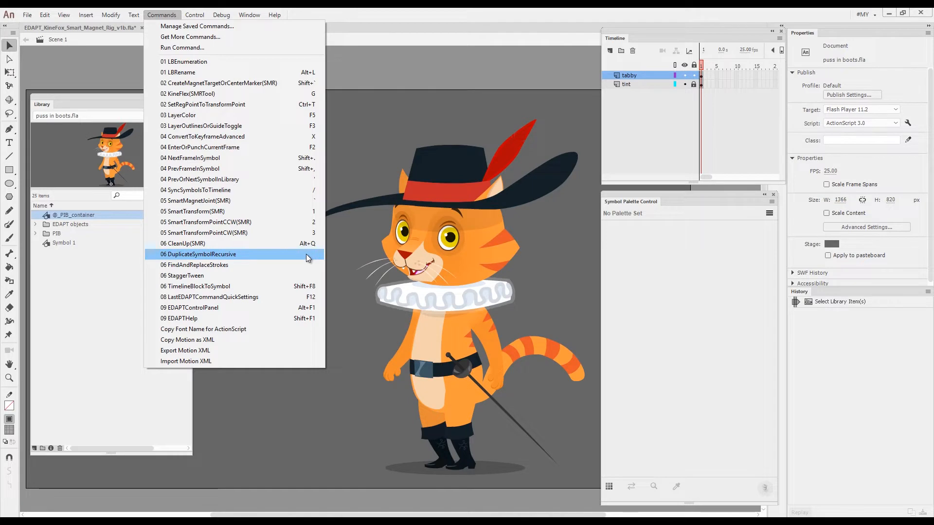
left_click(199, 255)
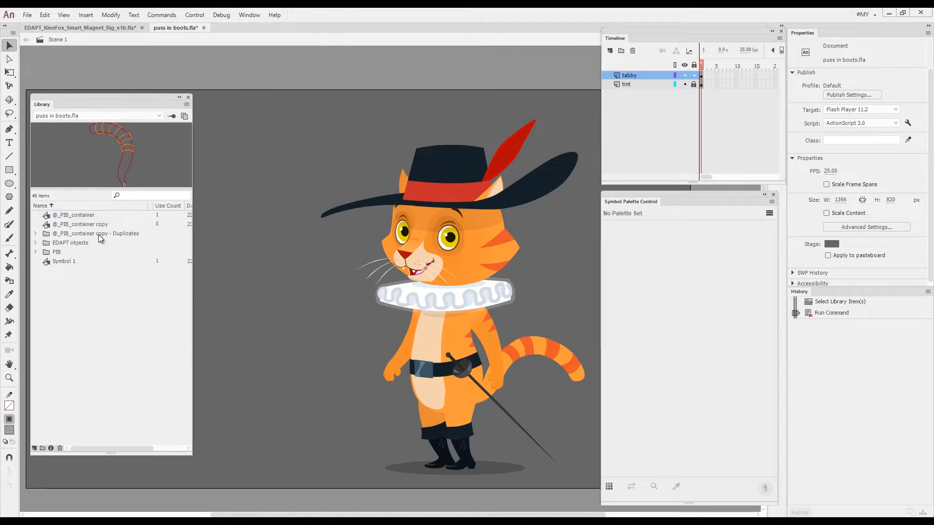
left_click(80, 224)
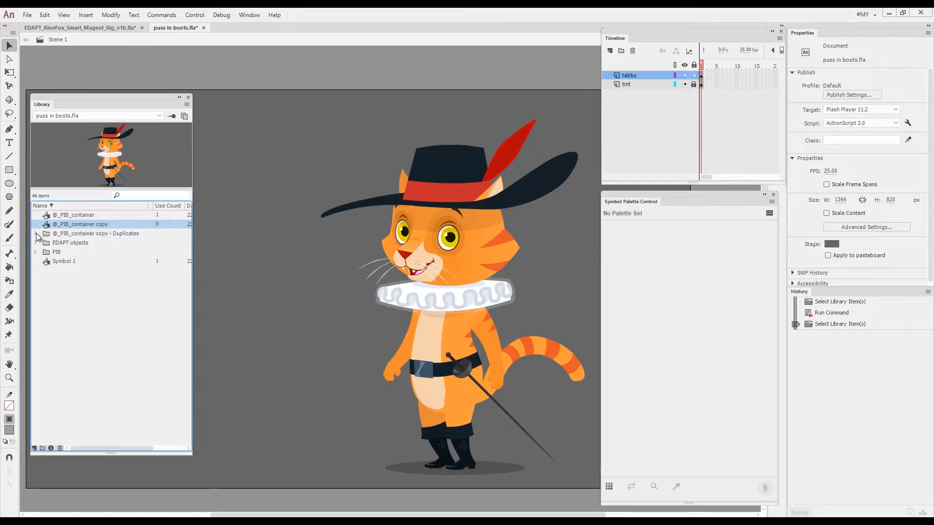
left_click(35, 234)
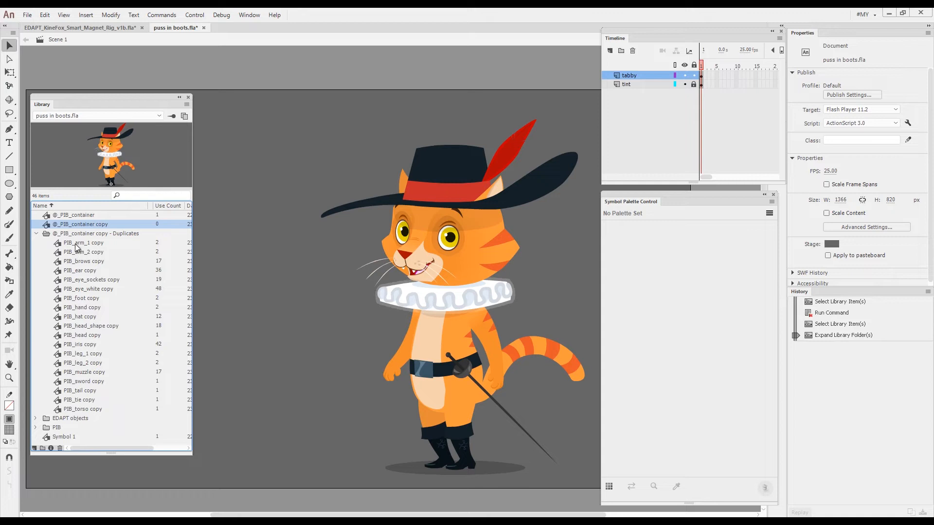
left_click(36, 233)
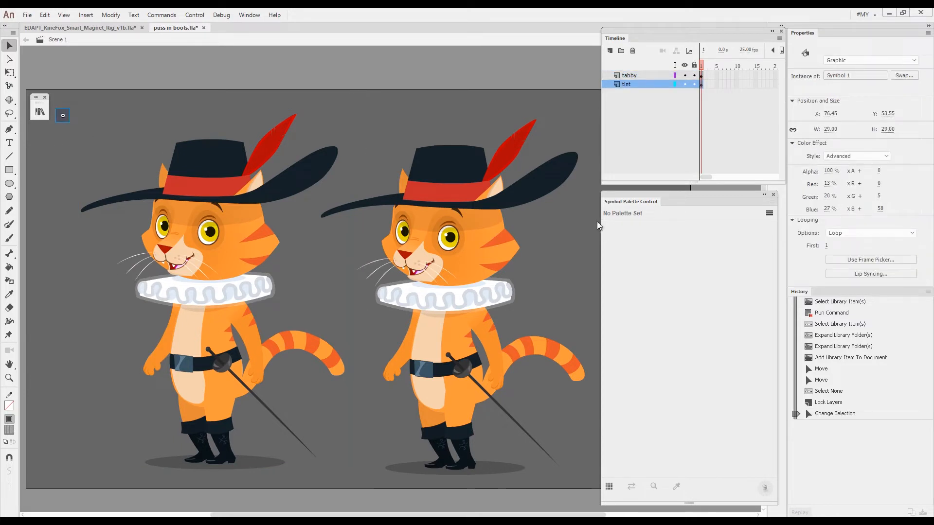
mouse_move(146, 127)
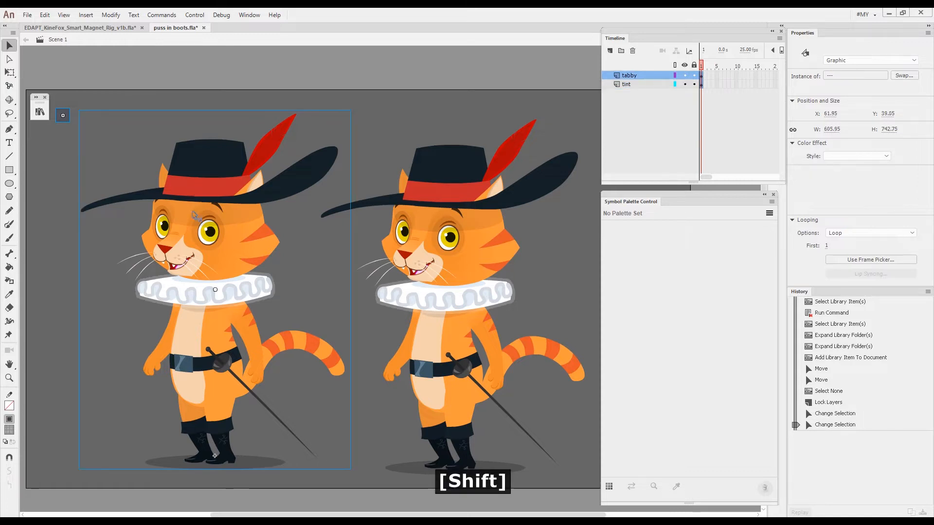
Step: Apply the dark blue night Advanced color effect to the duplicated cat on stage
left_click(855, 155)
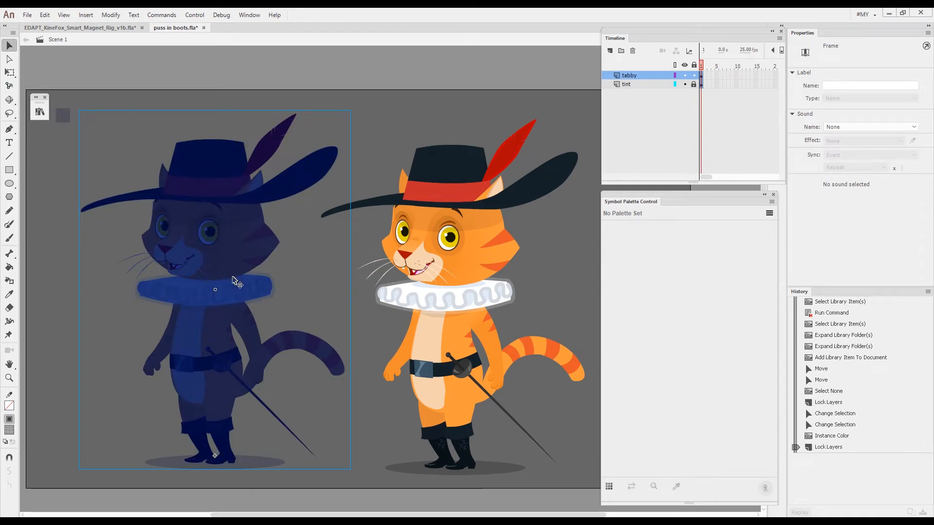
mouse_move(246, 298)
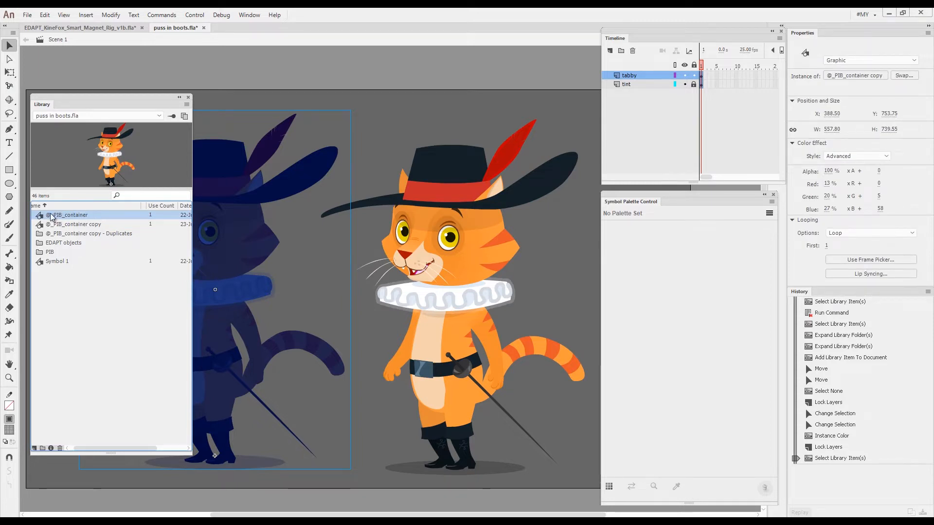
mouse_move(616, 488)
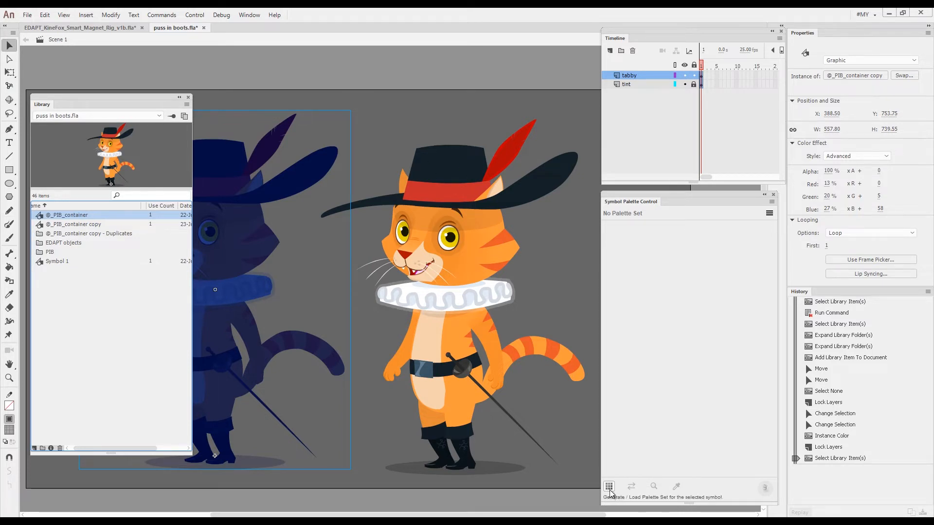
left_click(607, 486)
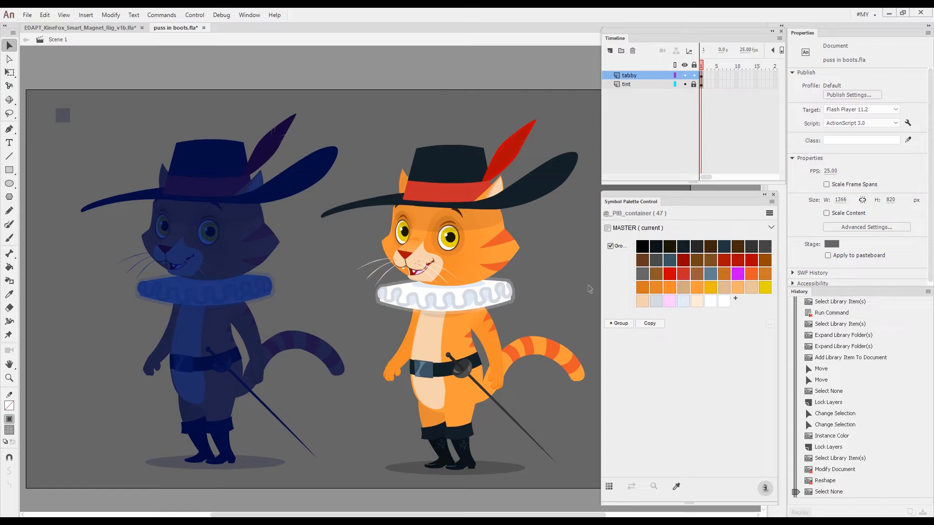
mouse_move(633, 280)
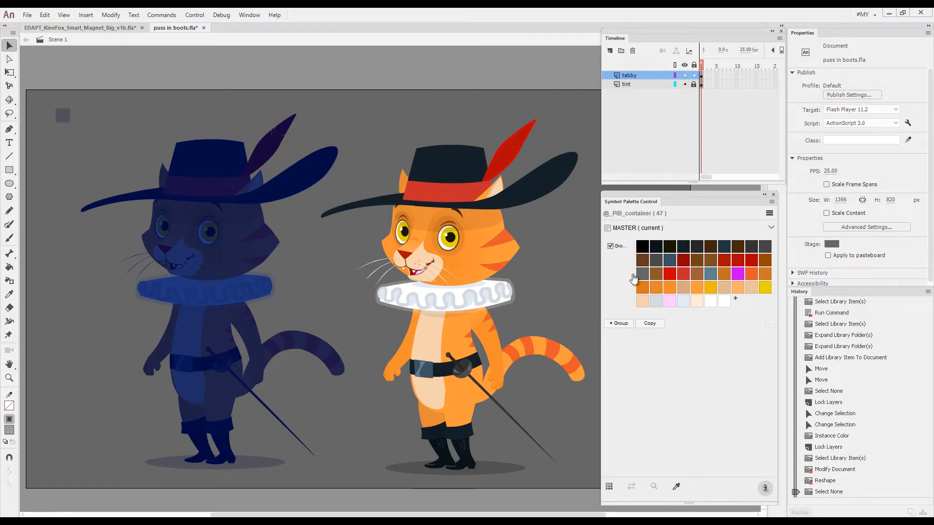
mouse_move(659, 227)
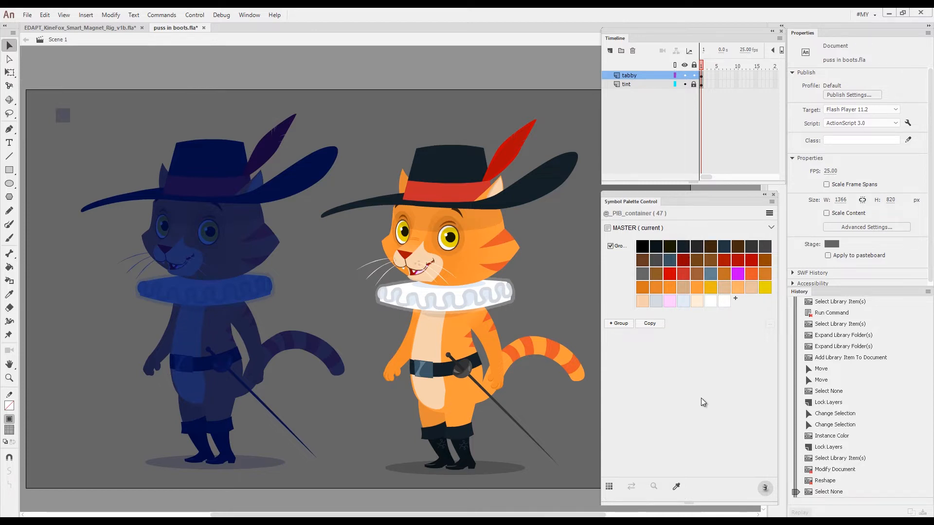
mouse_move(687, 401)
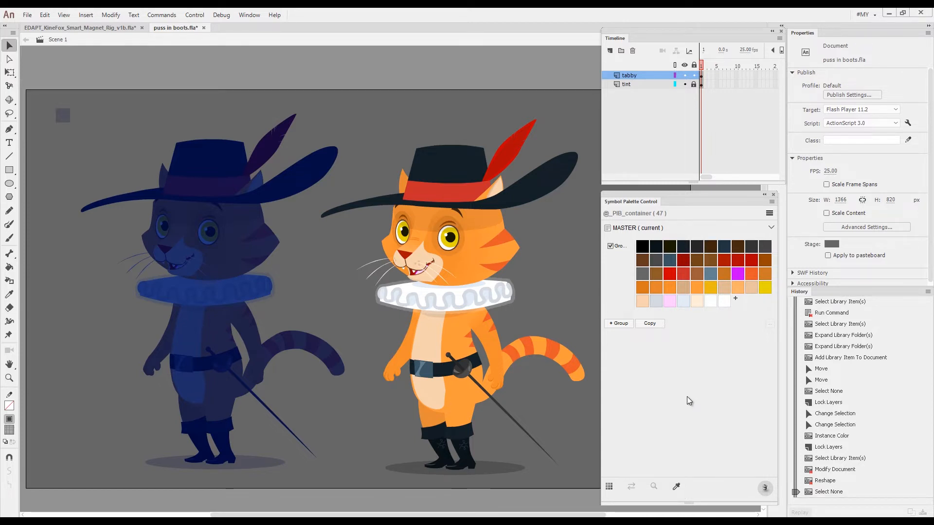
mouse_move(649, 323)
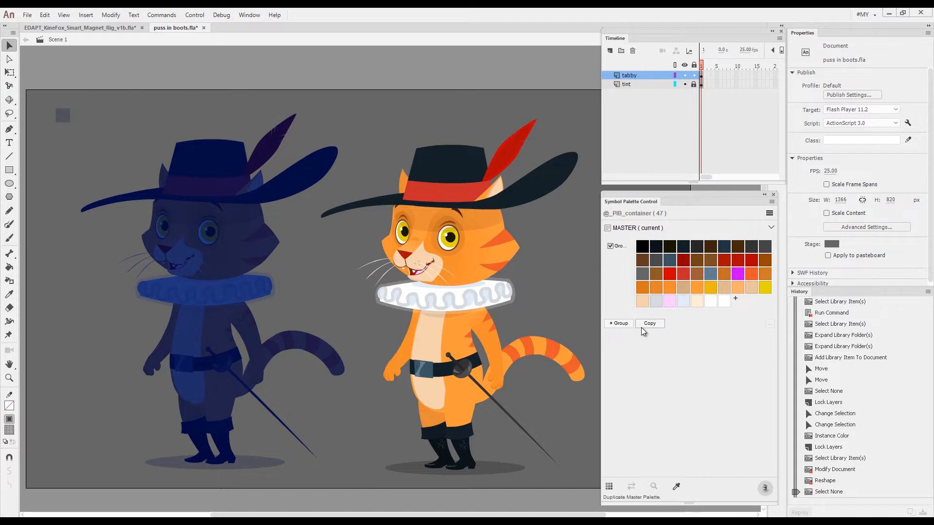
Step: Copy the MASTER palette into a new palette named 'night'
left_click(649, 324)
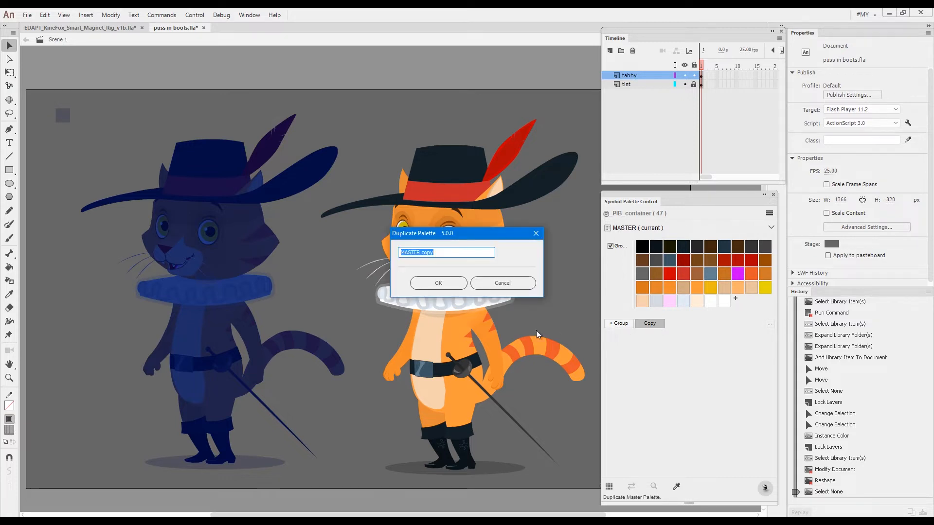
type("n")
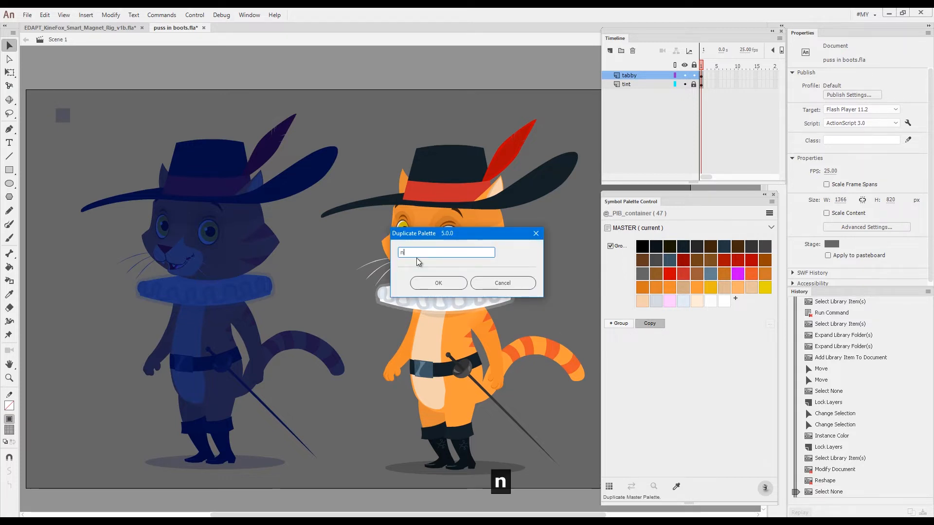
type("ight")
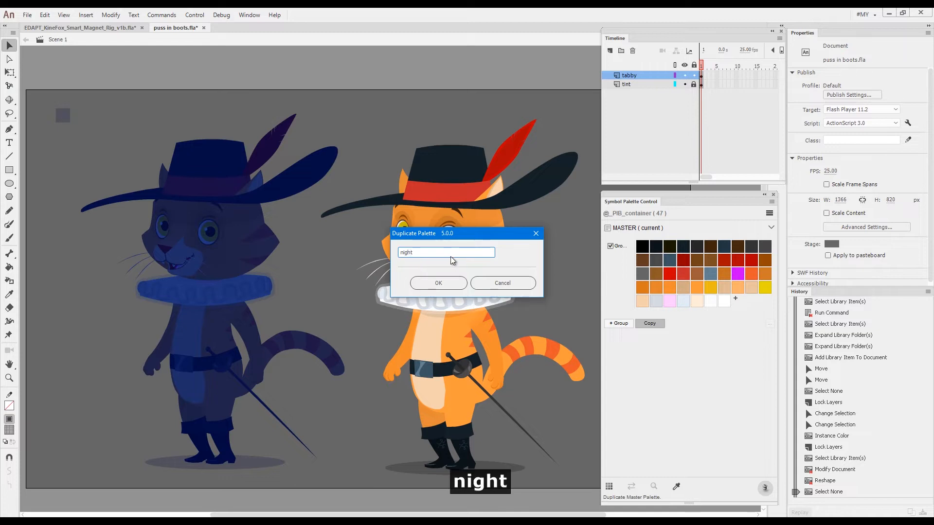
left_click(438, 282)
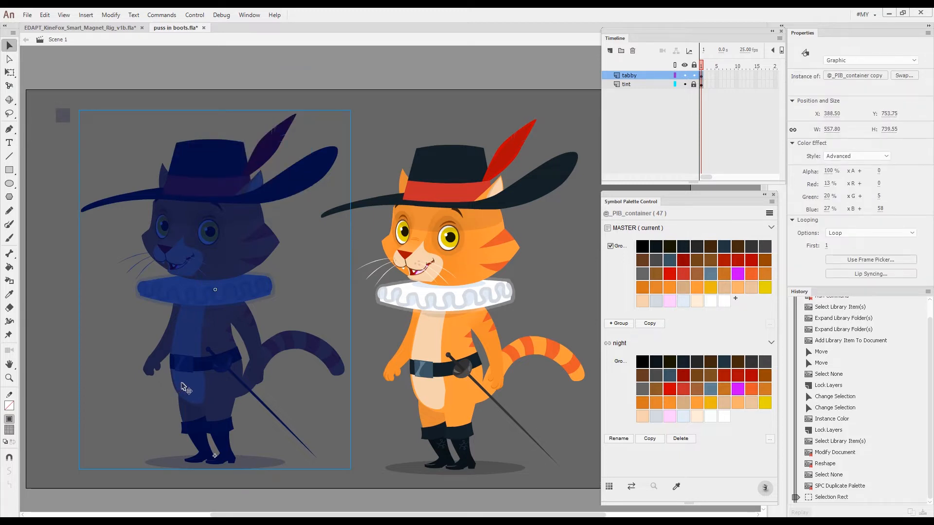
mouse_move(758, 239)
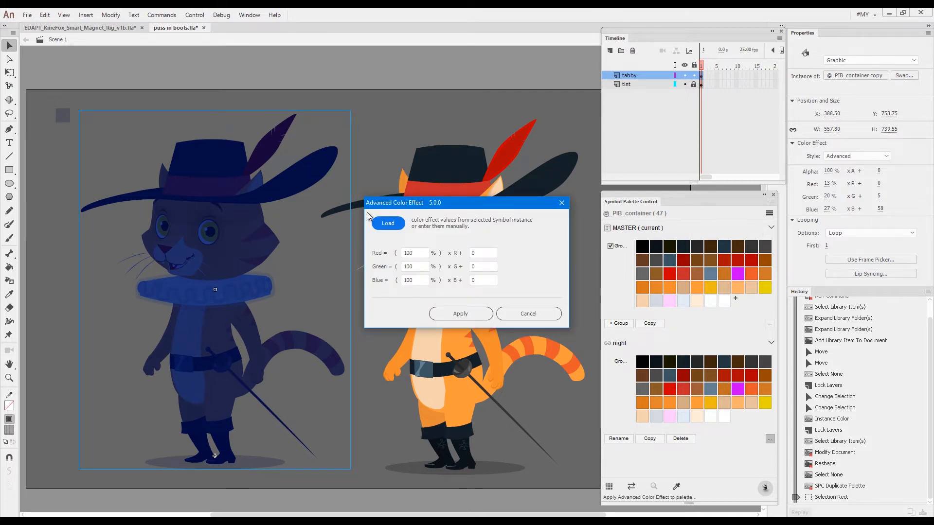
Step: Load the duplicate's dark blue tint values and apply them to the night palette
left_click(387, 223)
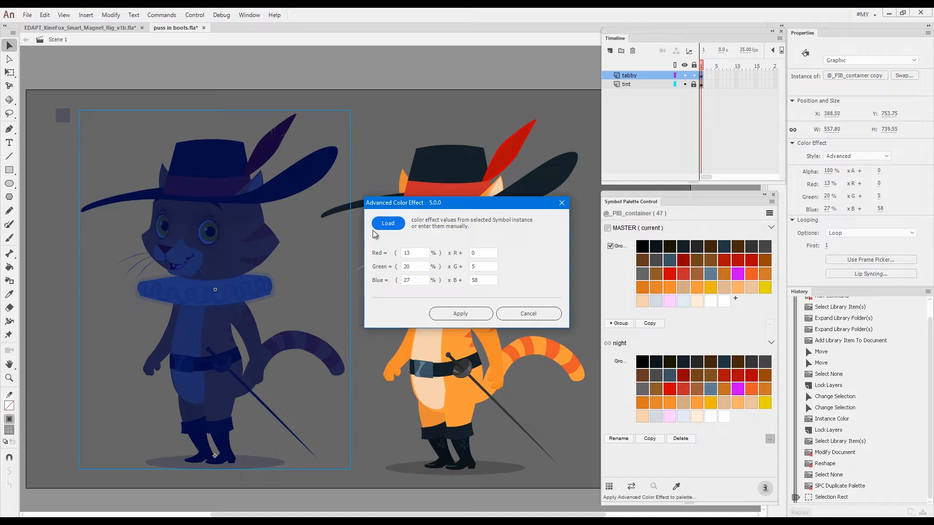
mouse_move(238, 250)
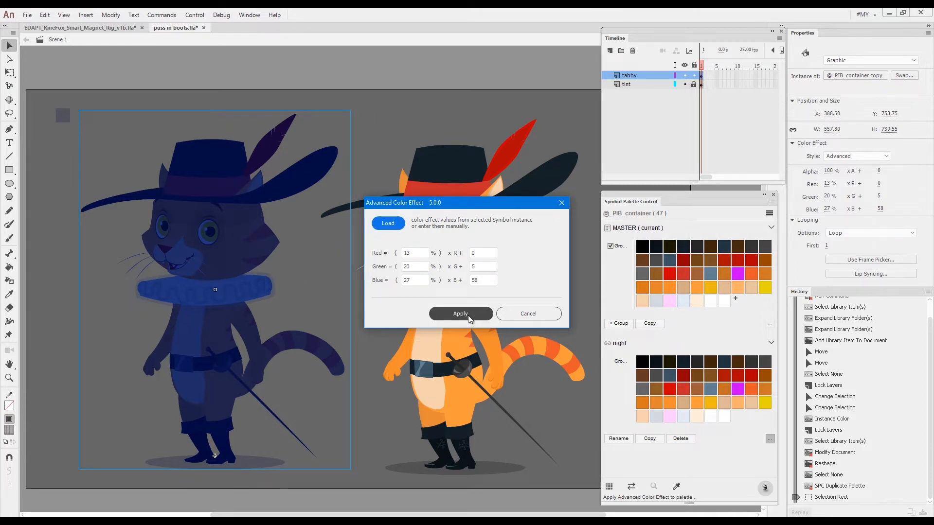
left_click(460, 314)
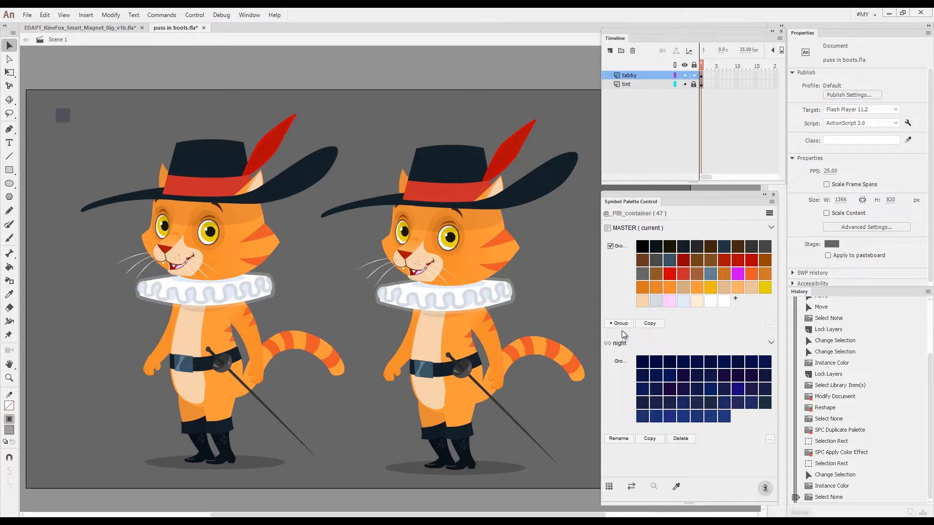
Step: Add a second colour group and identify the eye-white swatch #FDFFFF by sampling the eye
left_click(617, 324)
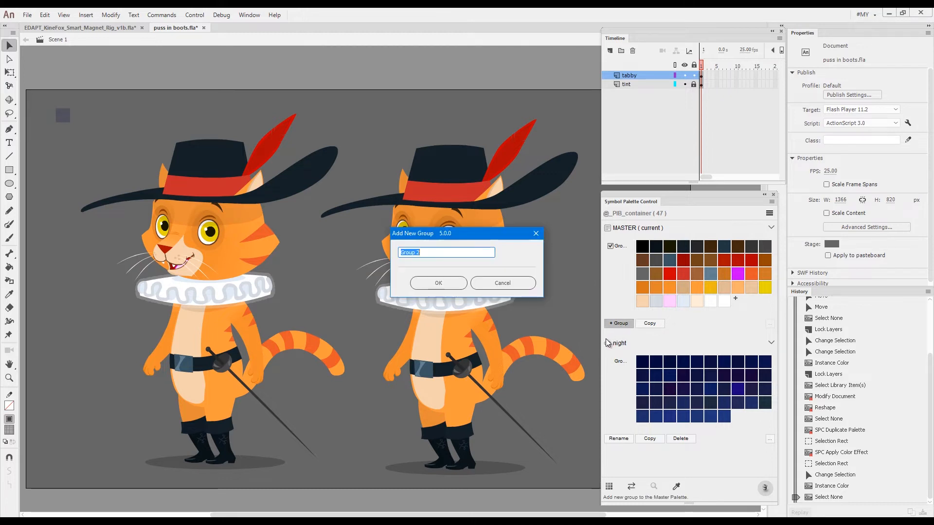
left_click(437, 283)
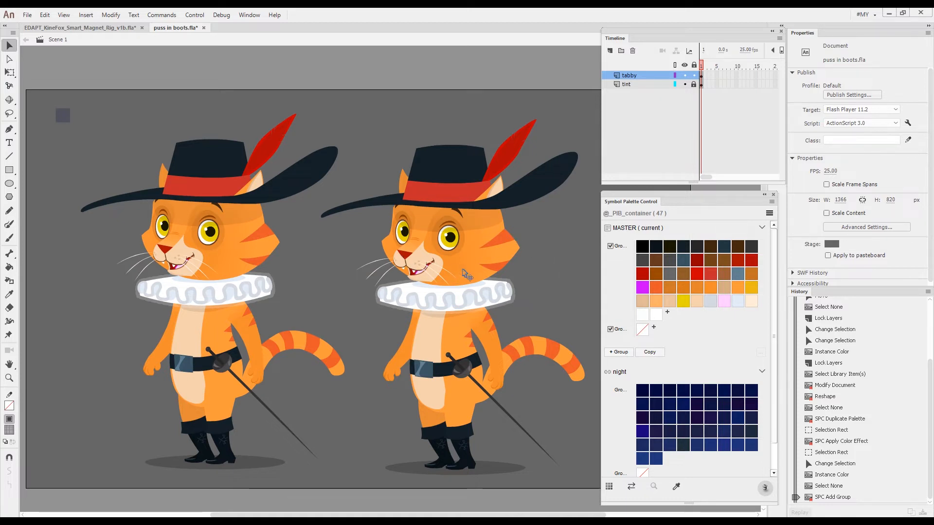
mouse_move(559, 241)
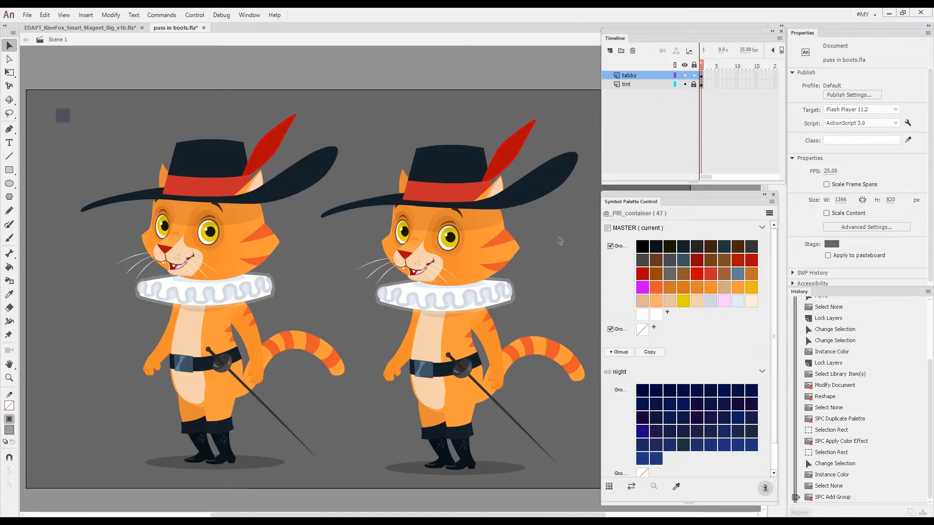
key("ctrl+space")
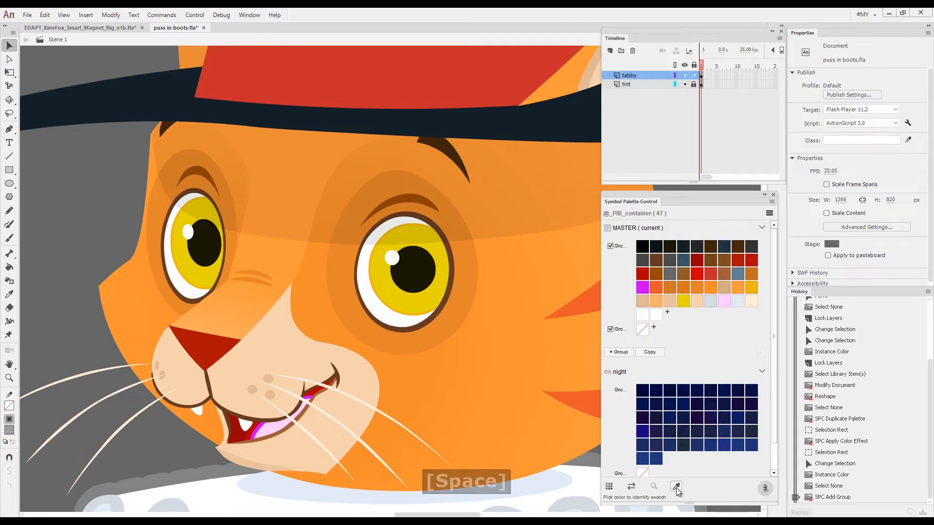
left_click(675, 486)
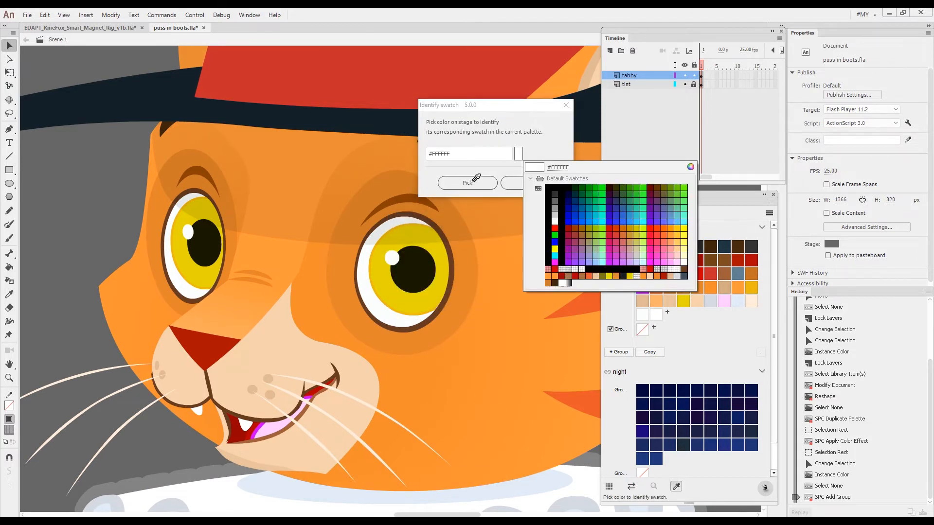
left_click(372, 294)
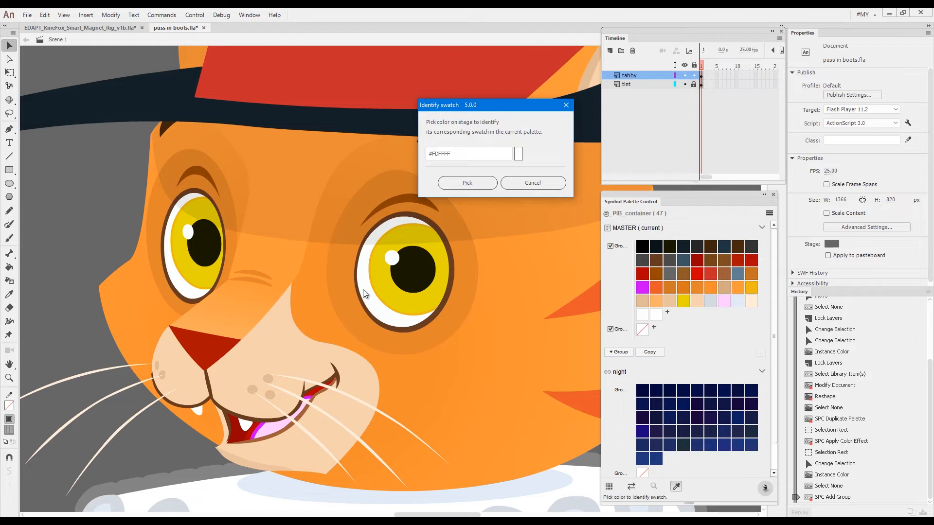
mouse_move(216, 504)
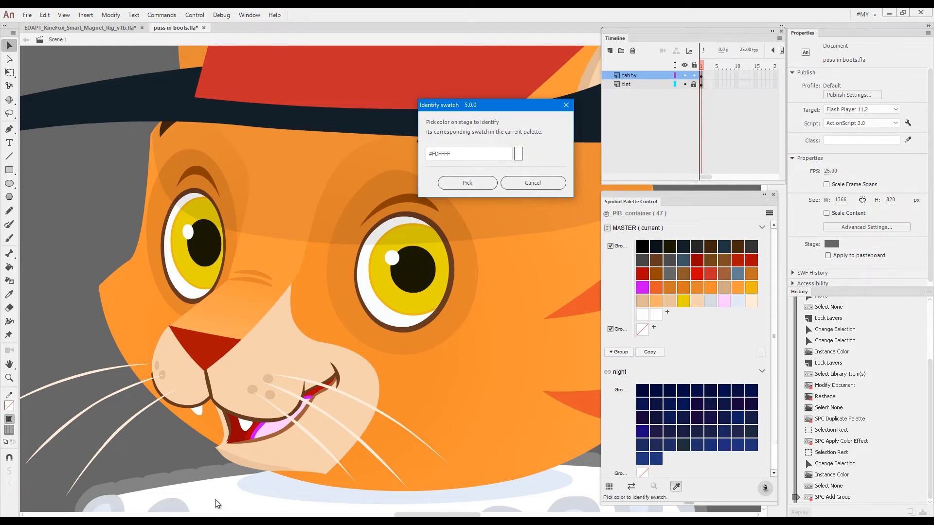
left_click(517, 153)
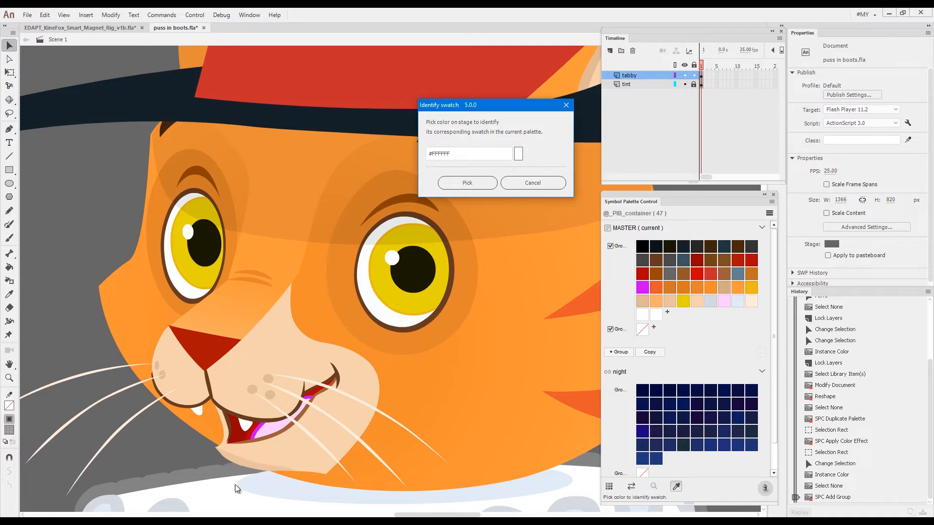
mouse_move(216, 503)
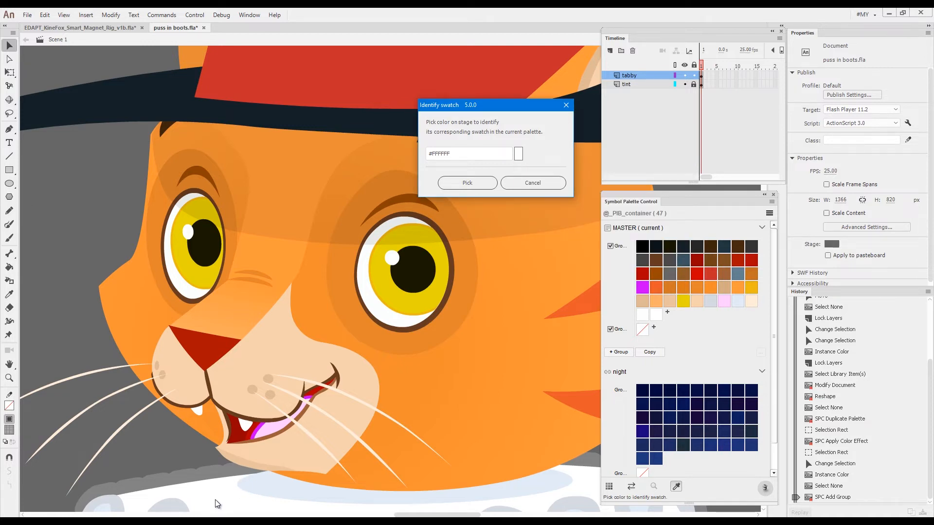
mouse_move(209, 510)
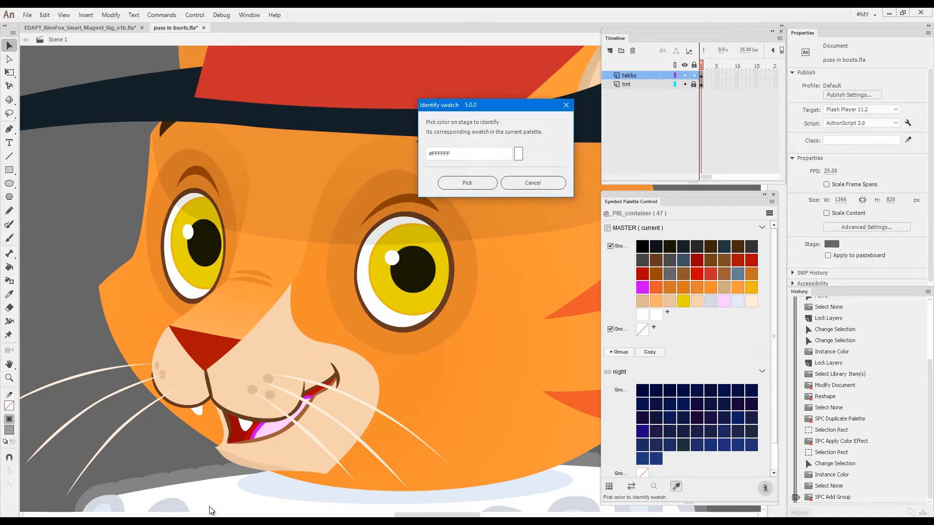
mouse_move(522, 156)
type("FD")
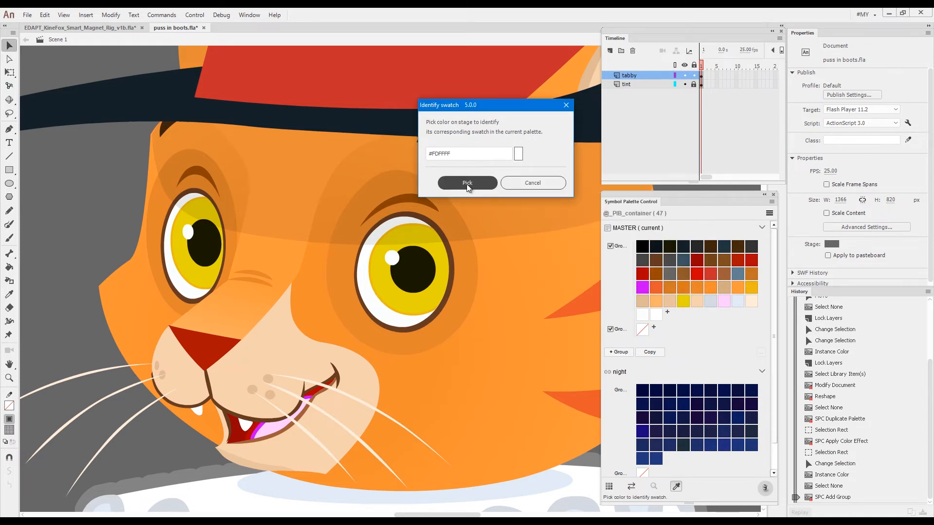
left_click(467, 183)
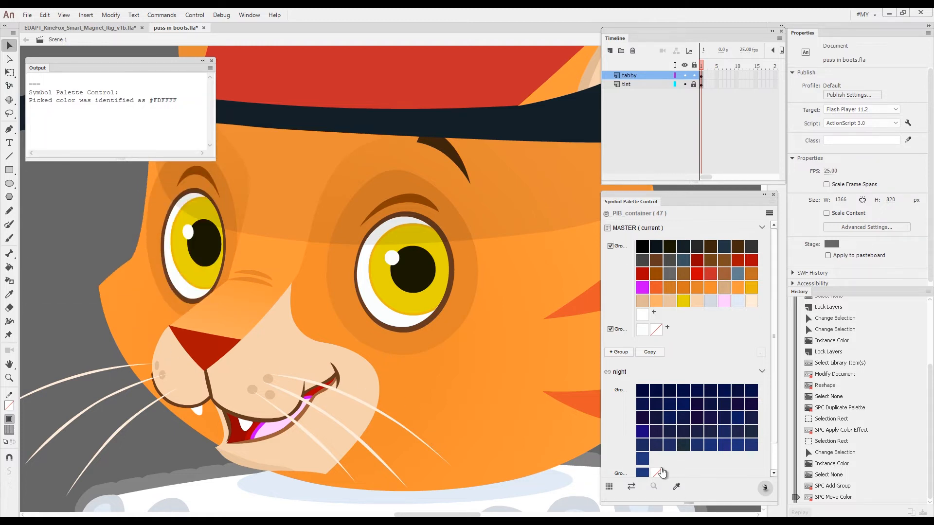
Step: Sample the cat's pupil on stage to identify the dark swatch #191900
left_click(676, 486)
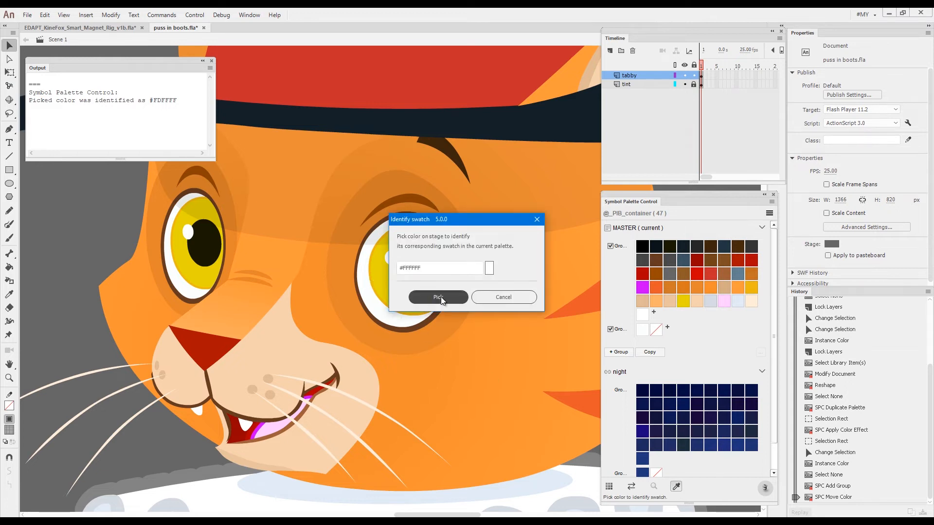
left_click(489, 268)
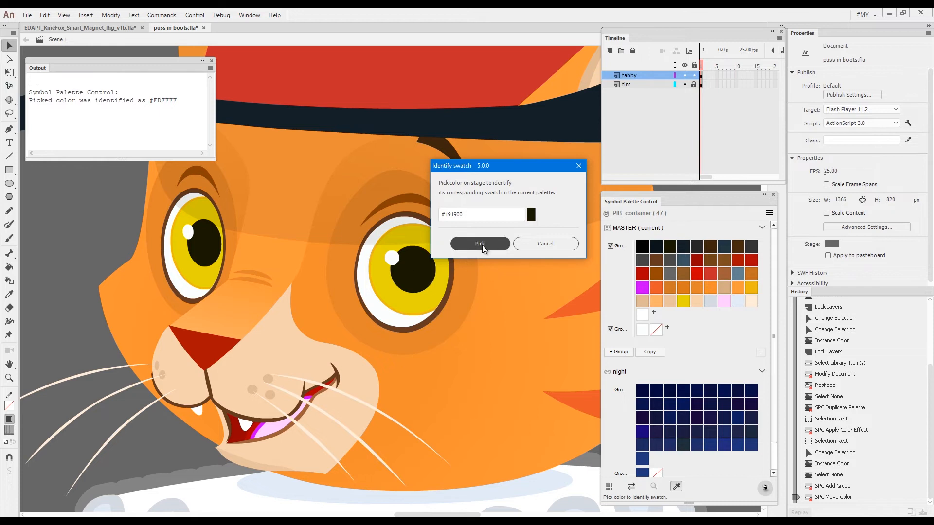
left_click(479, 243)
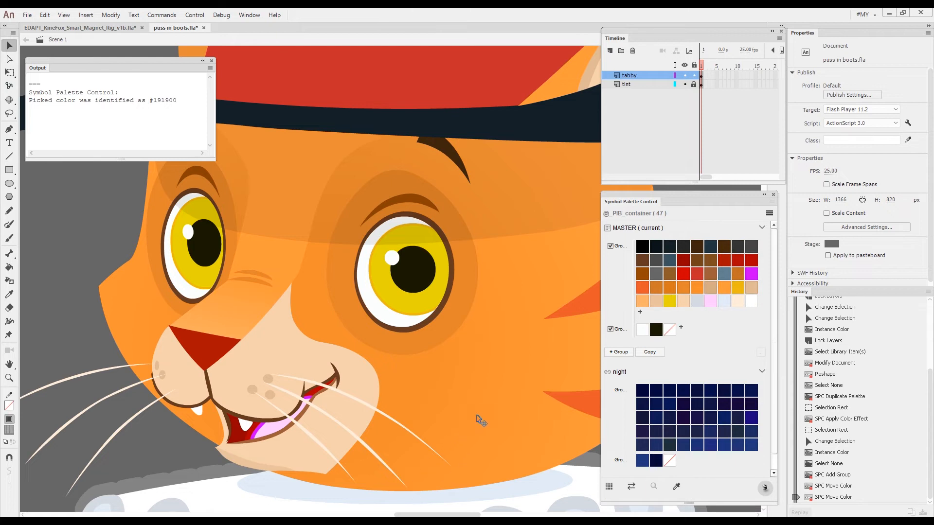
mouse_move(534, 364)
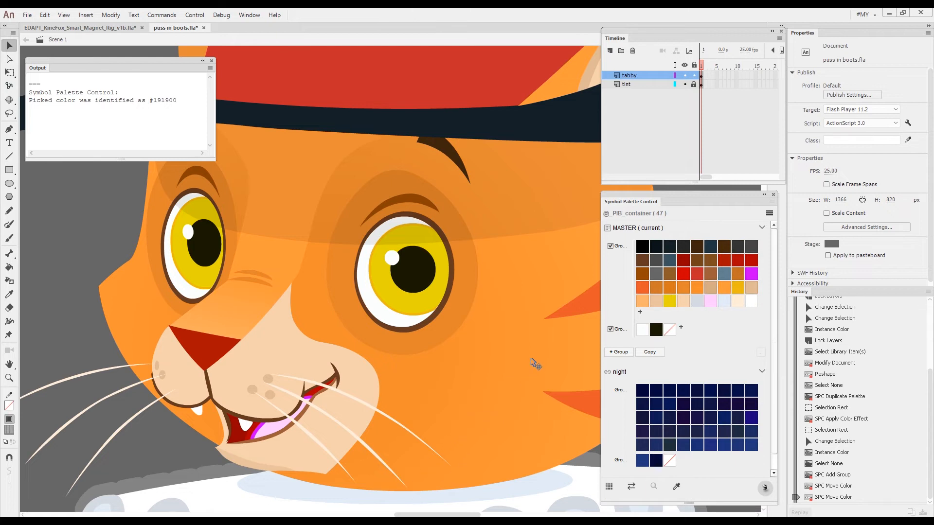
mouse_move(668, 302)
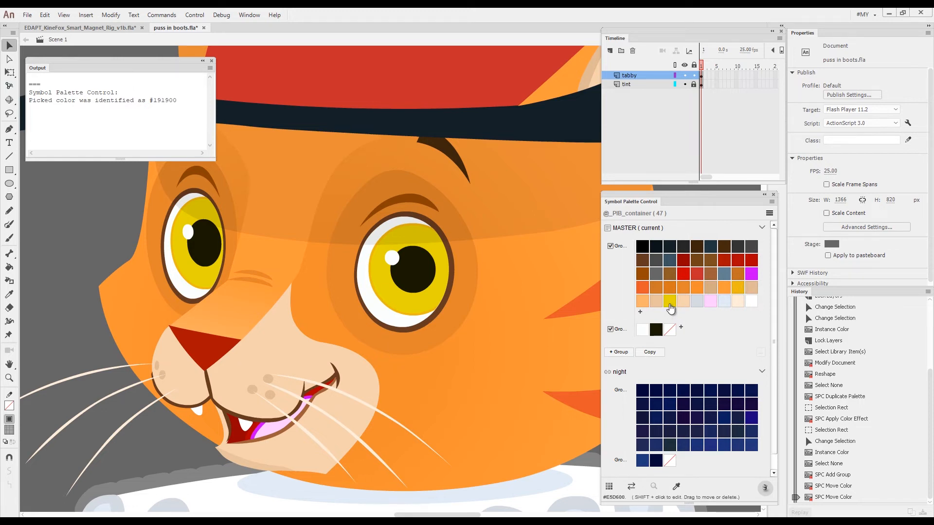
Step: Select the yellow iris swatch #E5D600 and locate the yellow and orange #ECBA13 usages
left_click(668, 300)
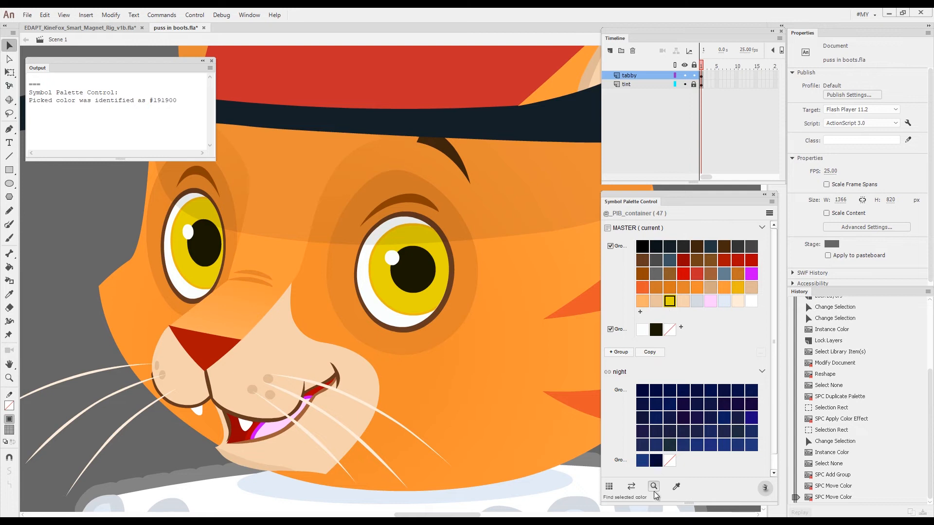
left_click(652, 486)
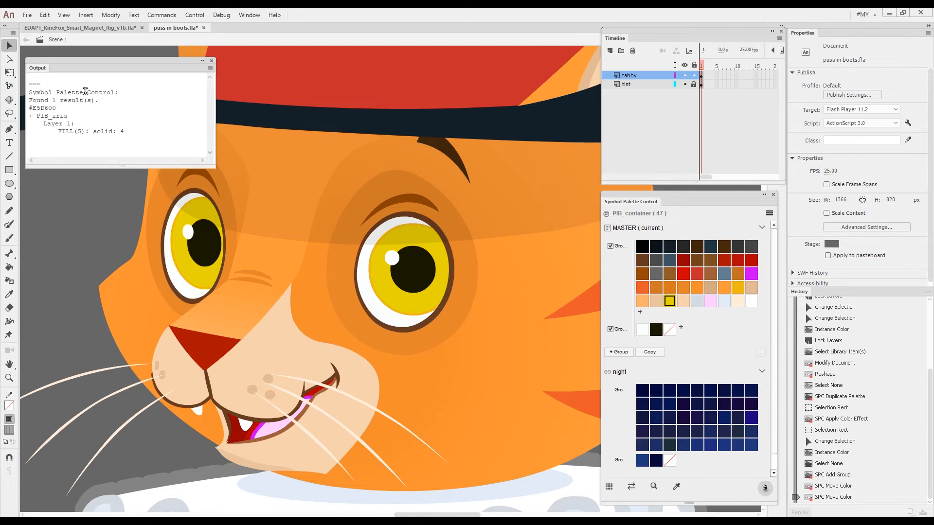
mouse_move(652, 318)
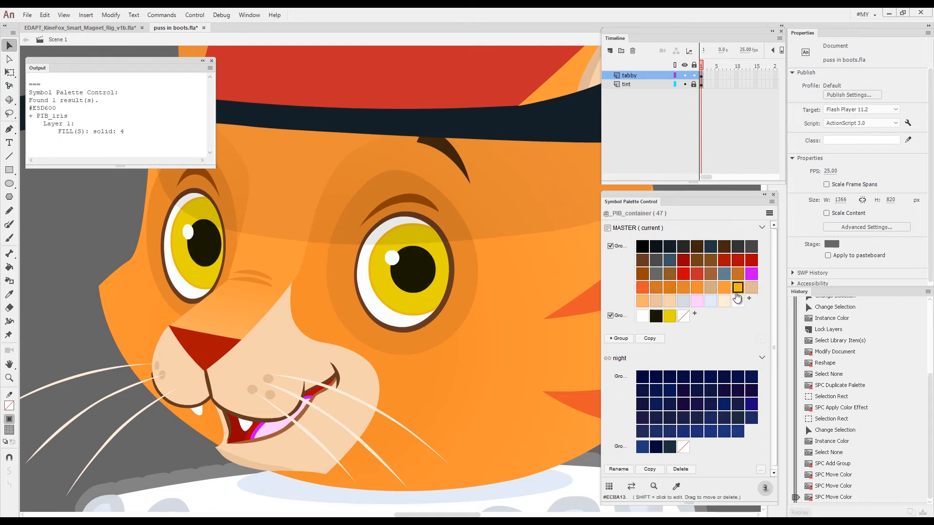
left_click(737, 288)
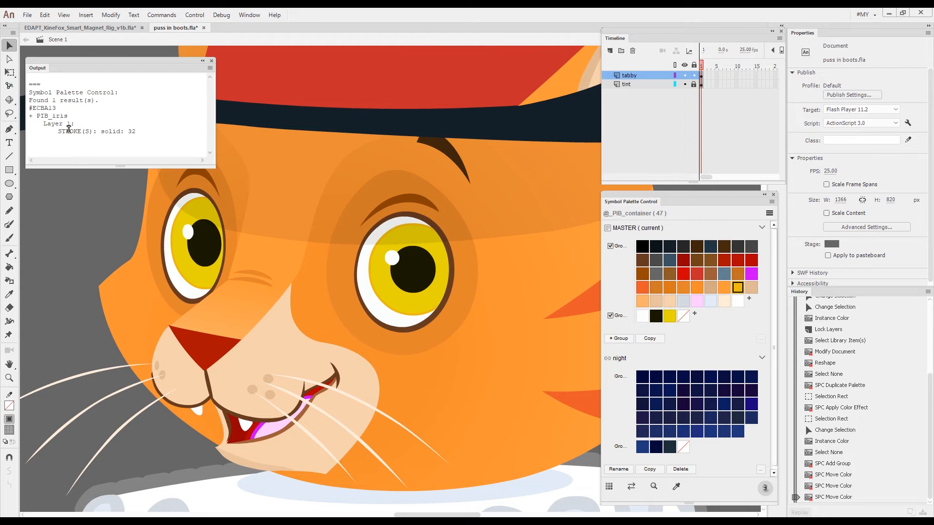
mouse_move(736, 287)
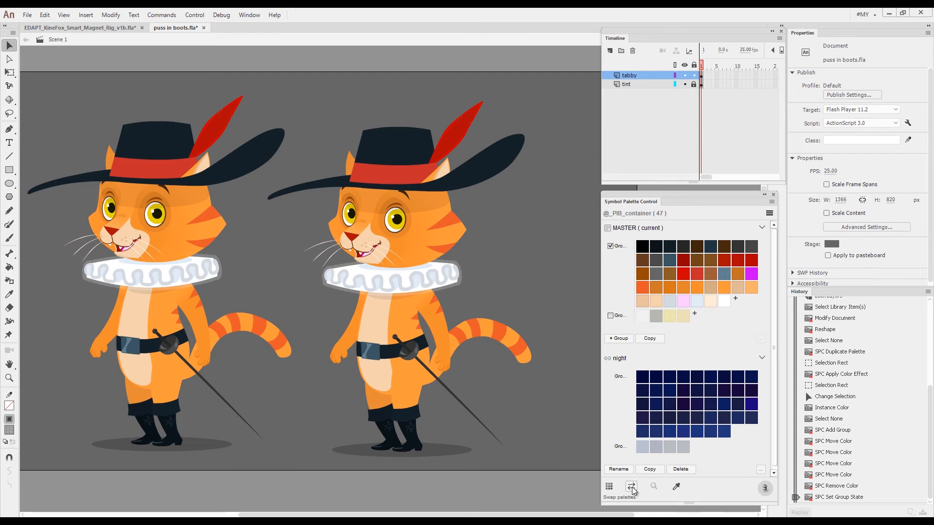
Step: Swap the duplicate cat to the night palette, processing fills and strokes
left_click(630, 486)
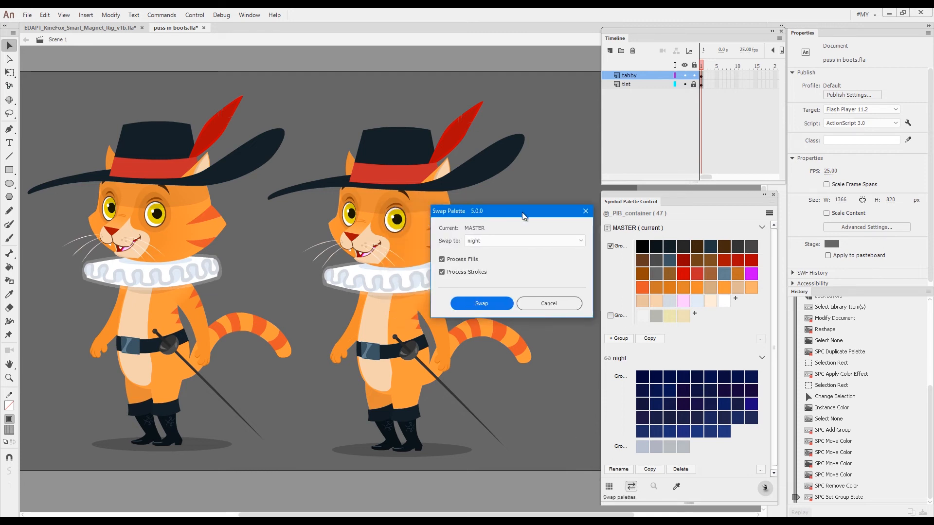
left_click_drag(509, 210, 557, 183)
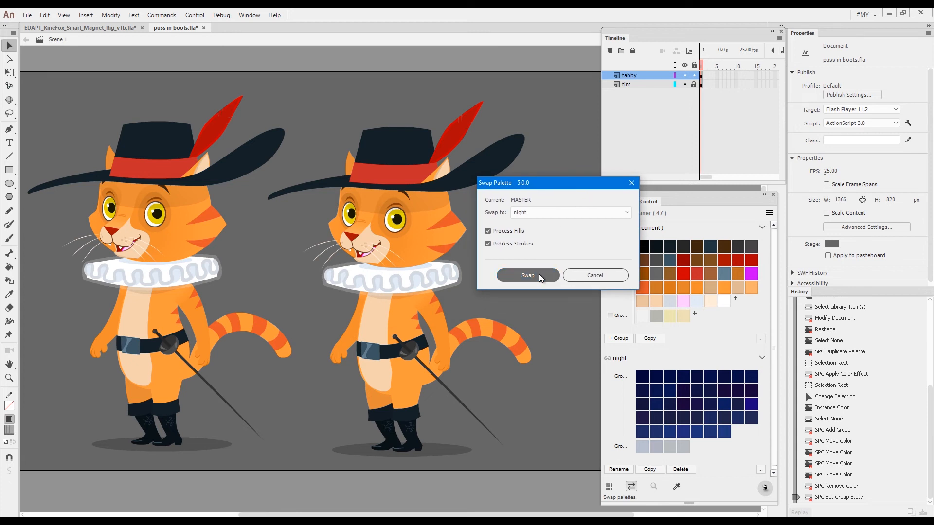
left_click(527, 275)
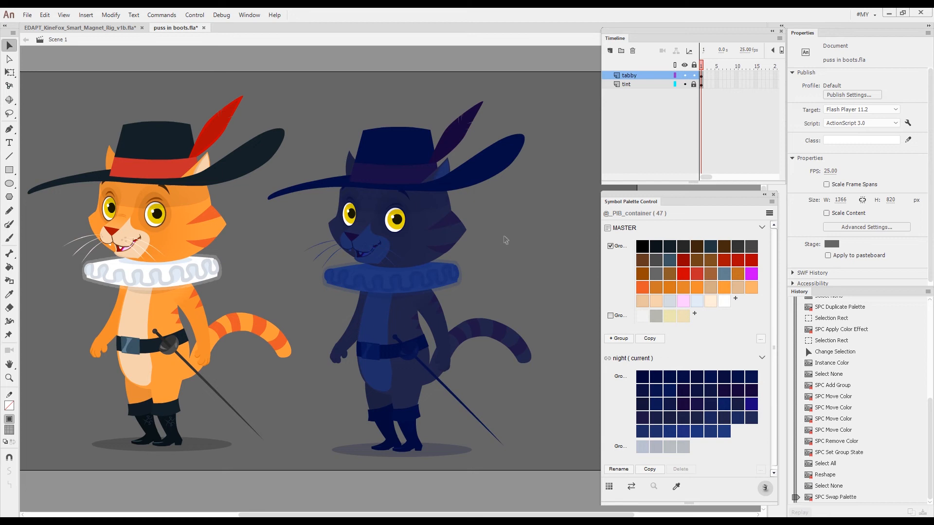
mouse_move(308, 293)
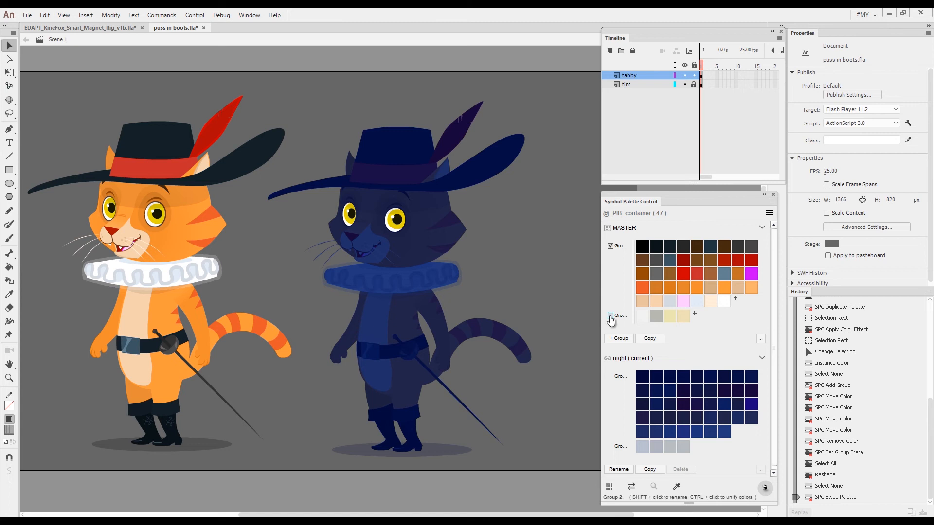
left_click(609, 315)
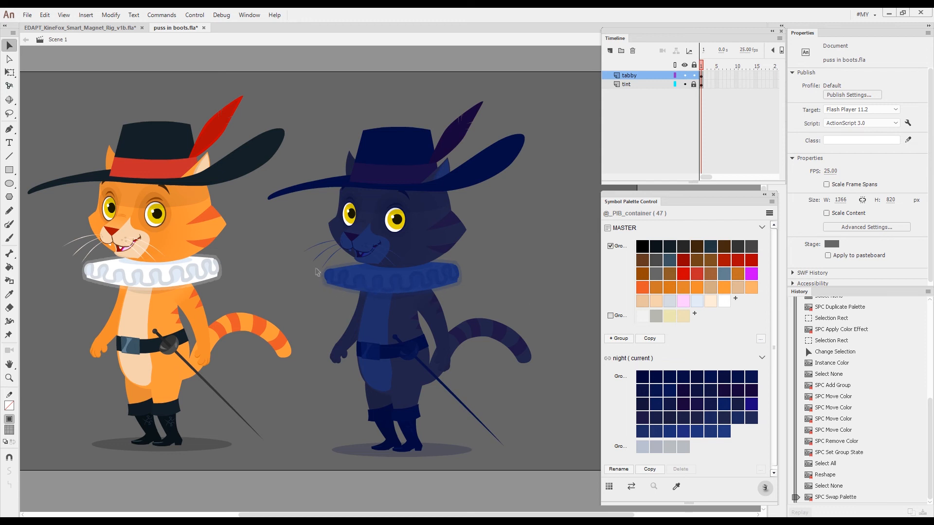
mouse_move(430, 148)
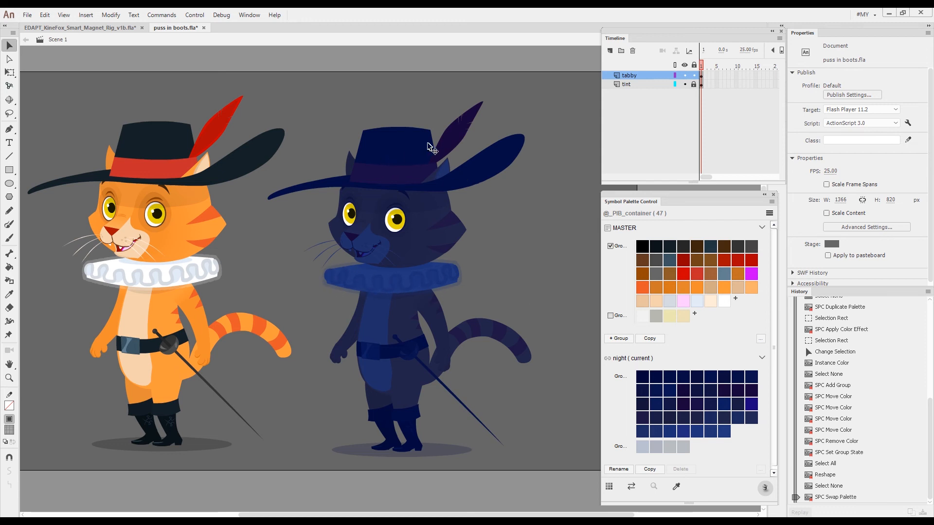